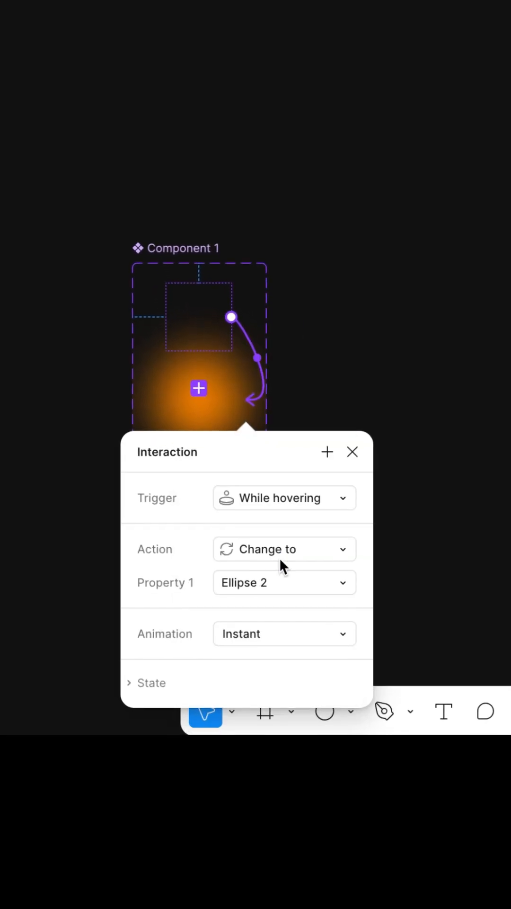
Step: Make Component 1 switch instantly to the Ellipse 2 variant while hovering
left_click(284, 634)
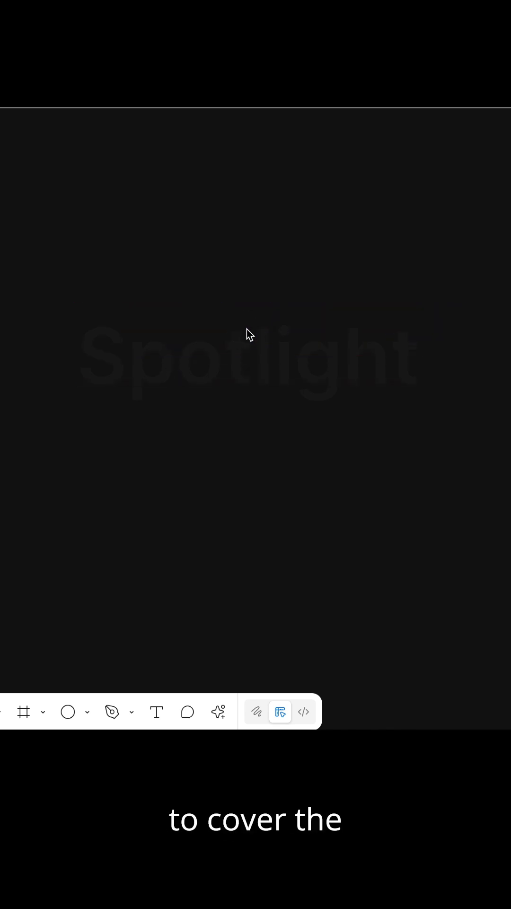
Step: Return to the Spotlight frame and begin aligning a hover instance across the text
left_click(248, 379)
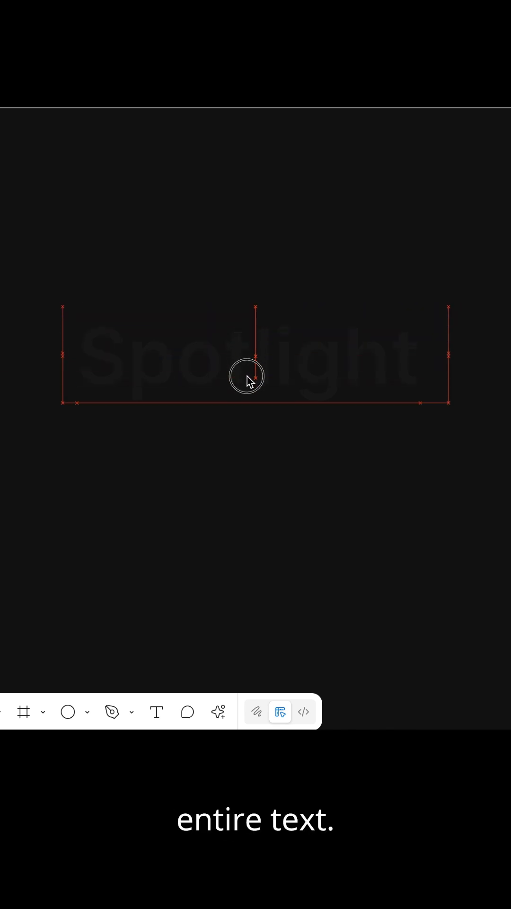